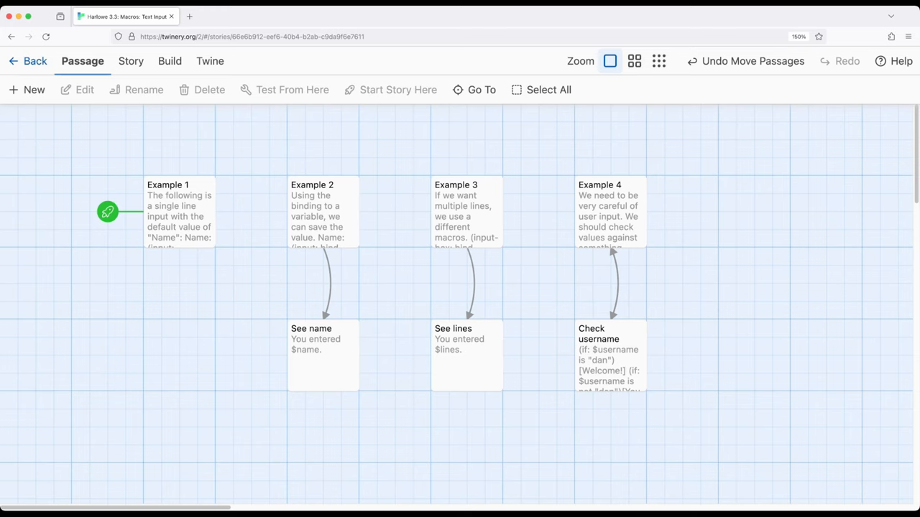
Review the Example 1 passage's (input:) macro, close it unchanged, and show the Build options.
left_click(178, 212)
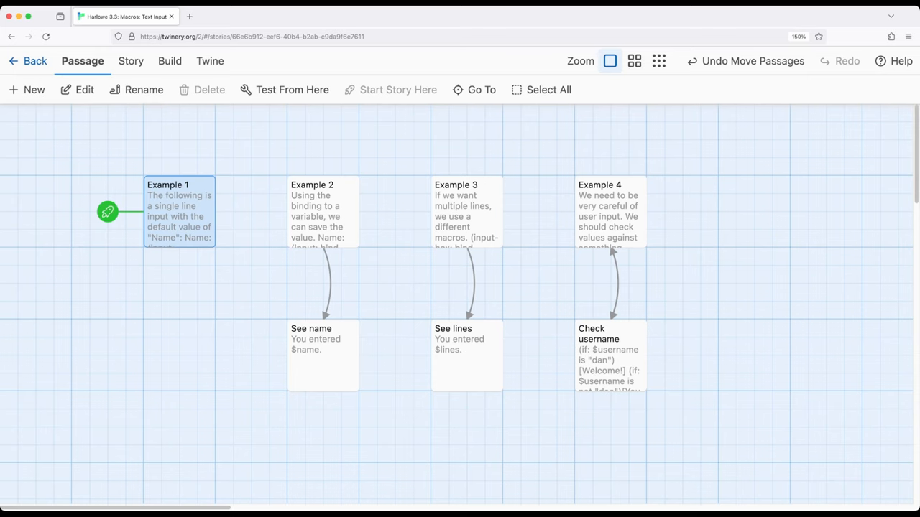
double_click(179, 212)
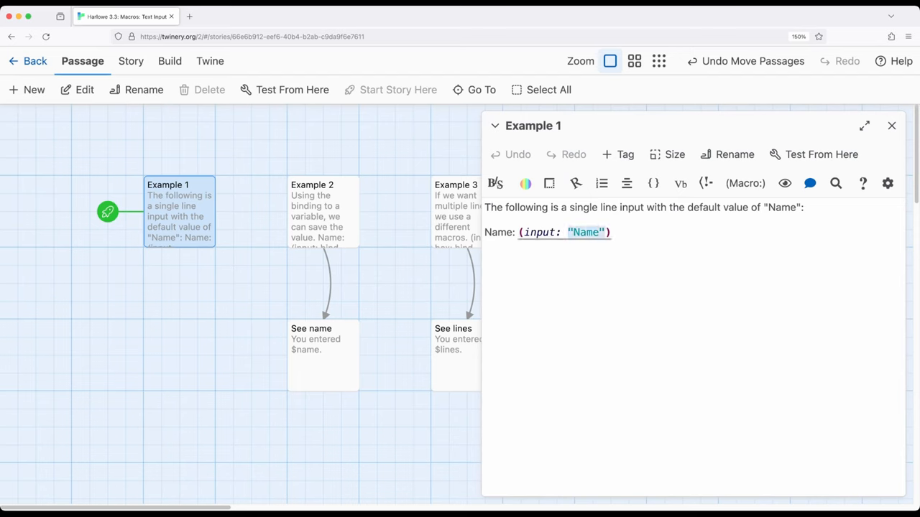
left_click(804, 207)
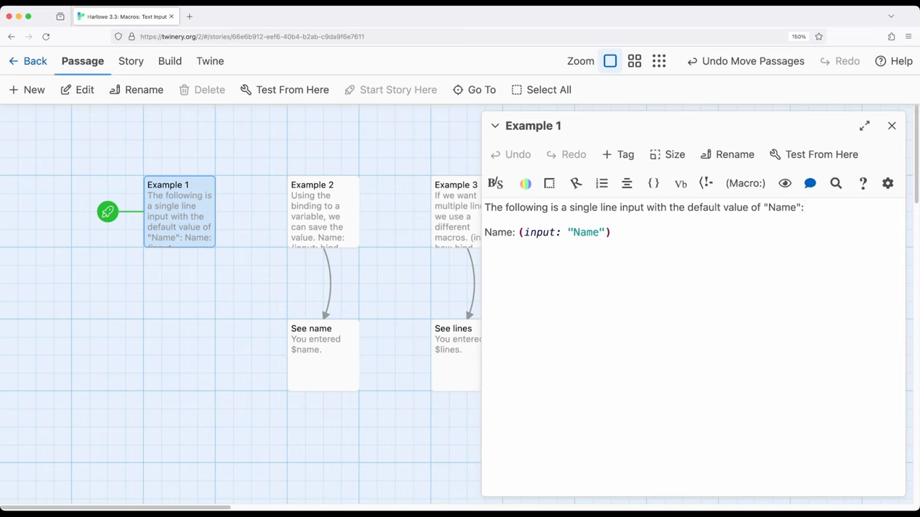
left_click(805, 207)
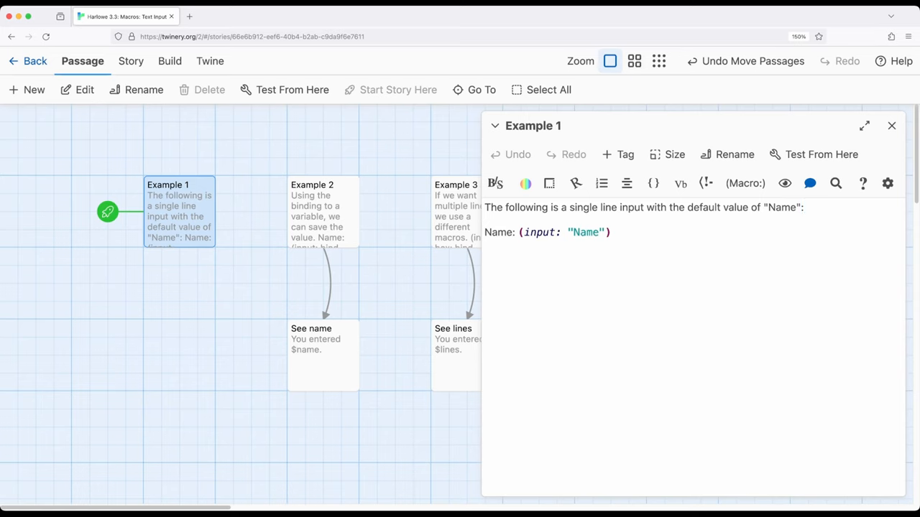
left_click(892, 126)
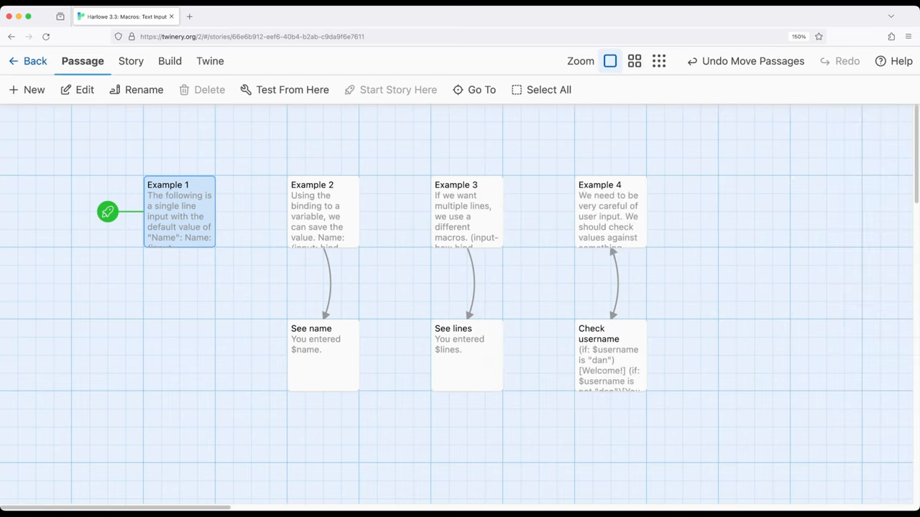
left_click(168, 61)
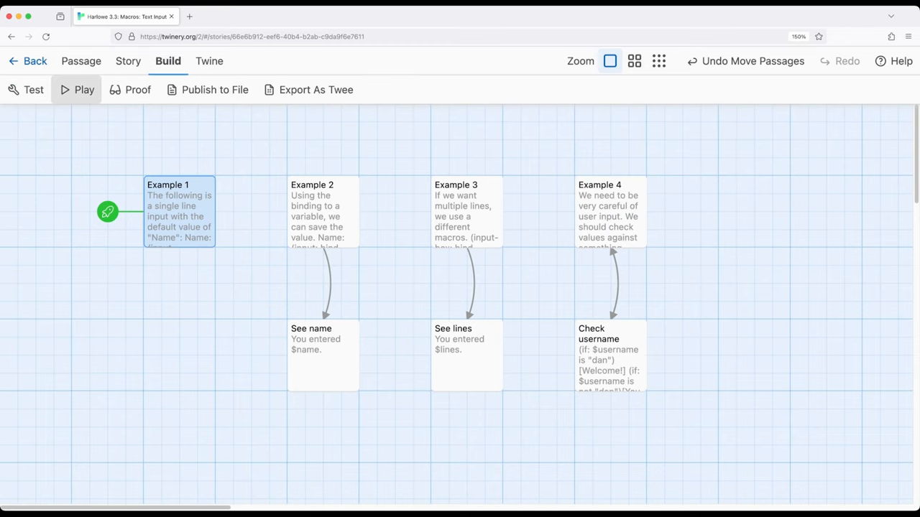
Play the story, replace the default Name with 'Input text', and close the play tab.
left_click(76, 89)
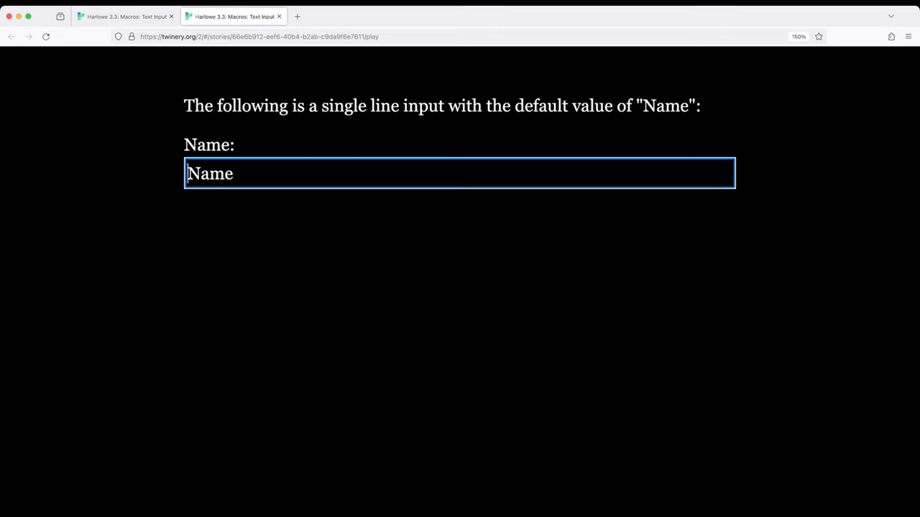
double_click(209, 173)
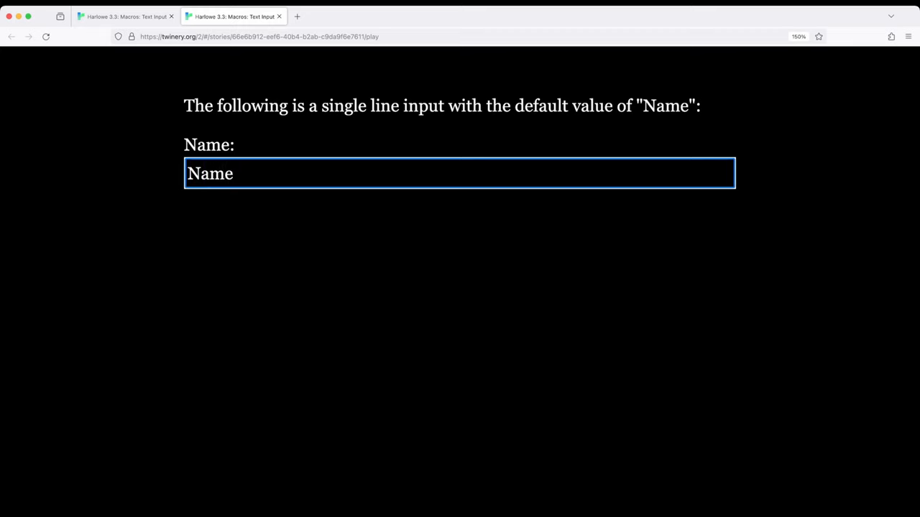
key("Backspace")
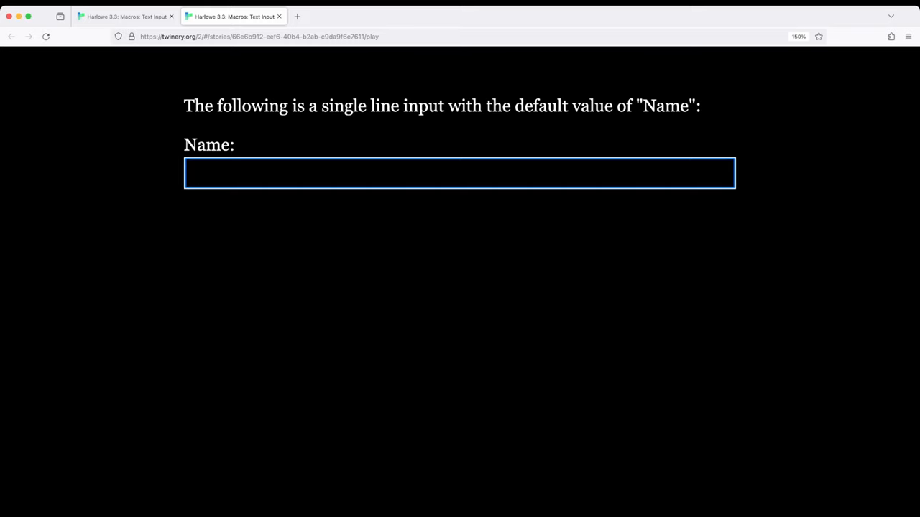
type("Input")
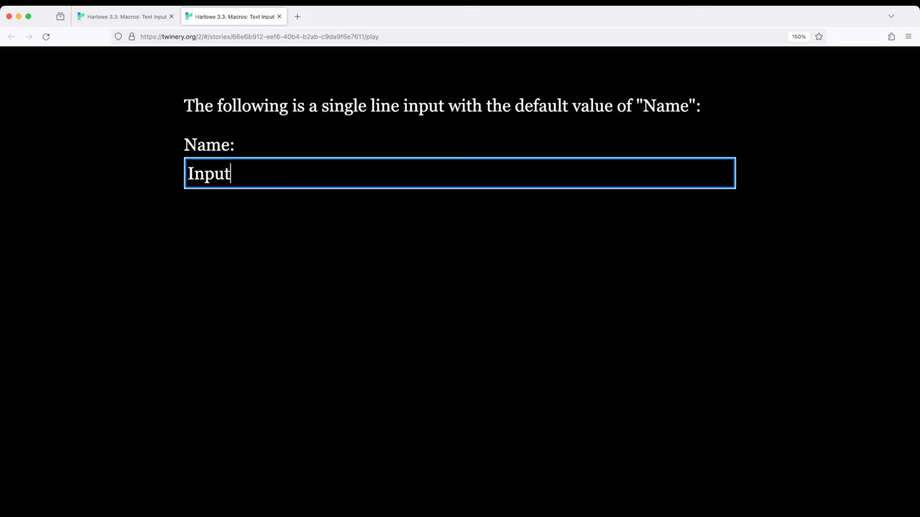
type("tes")
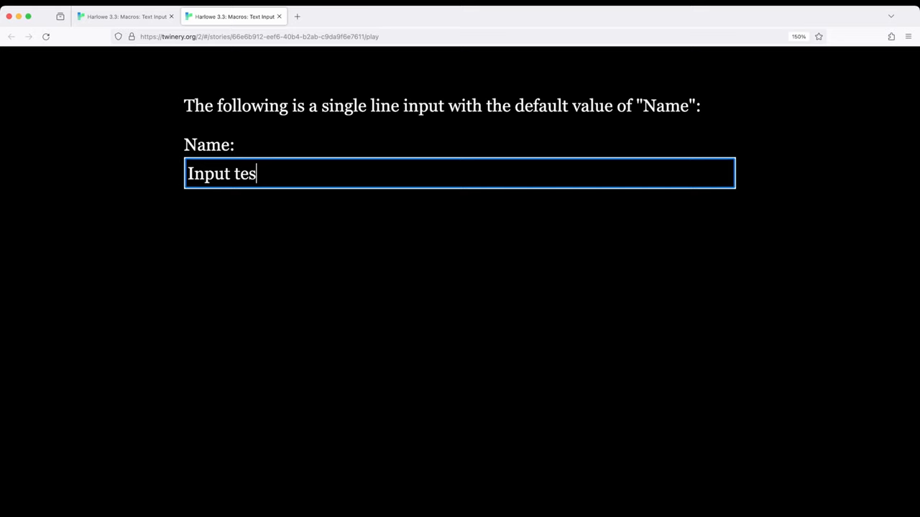
type("t")
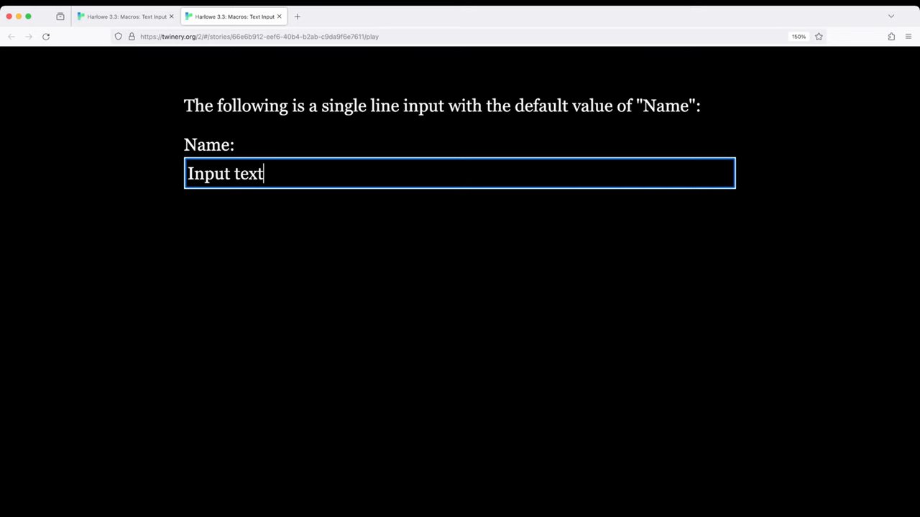
key("ctrl+a")
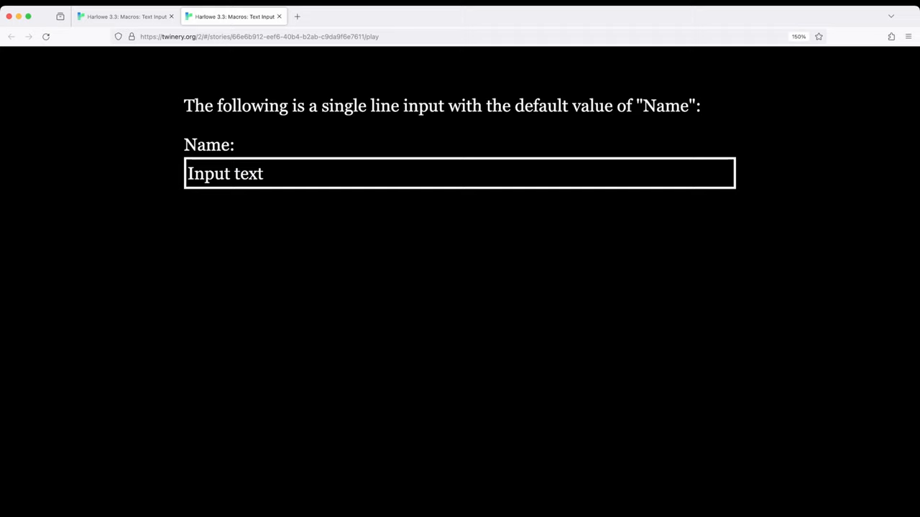
left_click(460, 173)
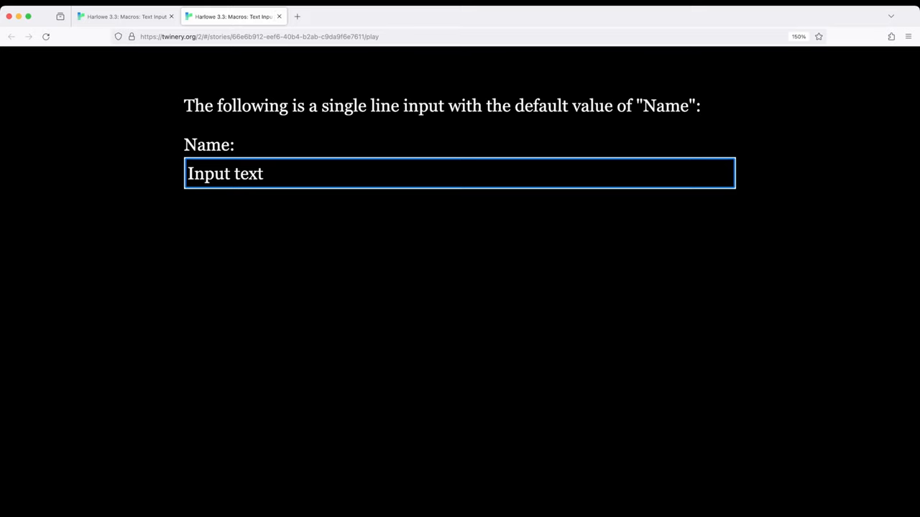
left_click(279, 16)
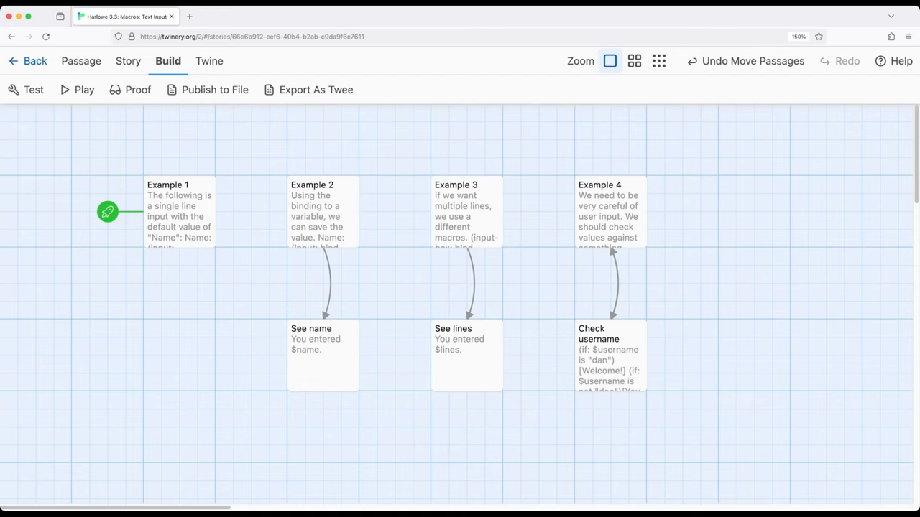
double_click(323, 211)
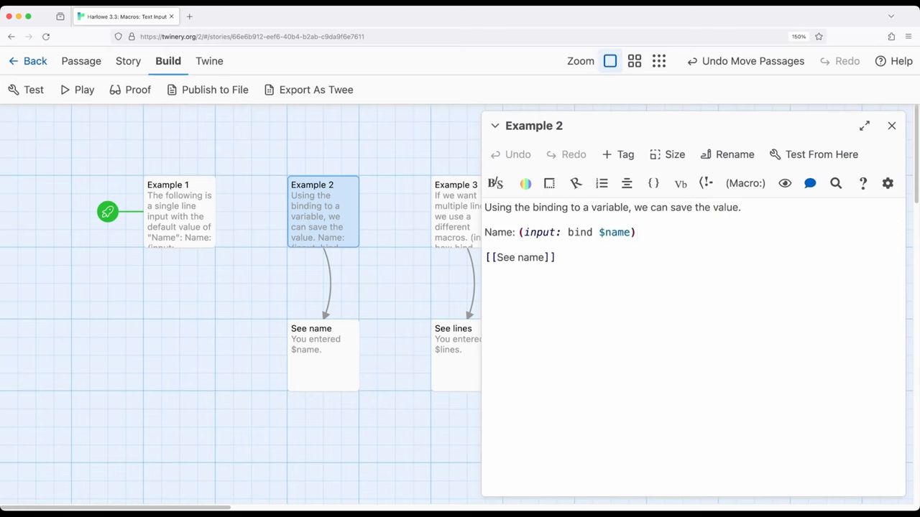
left_click(635, 232)
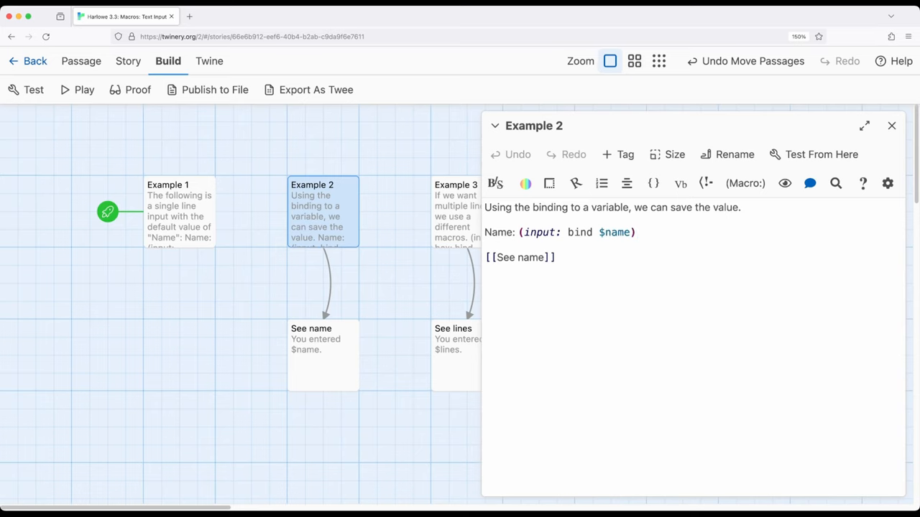
left_click(635, 232)
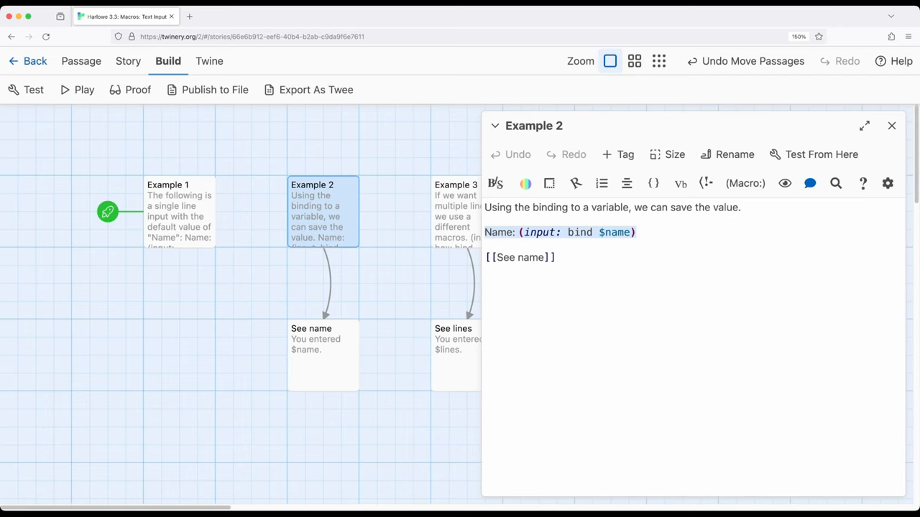
left_click(636, 232)
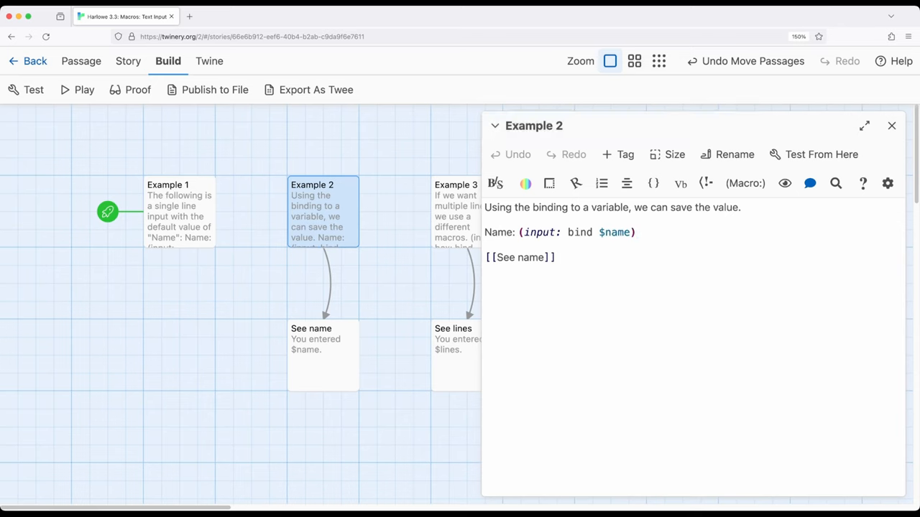
left_click(892, 126)
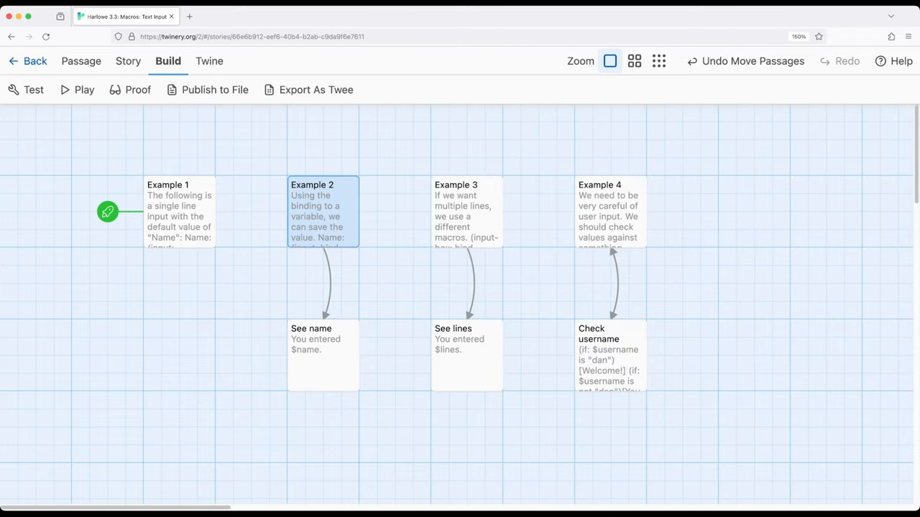
Play the story from Example 2 and enter the name 'Dan'.
left_click(128, 61)
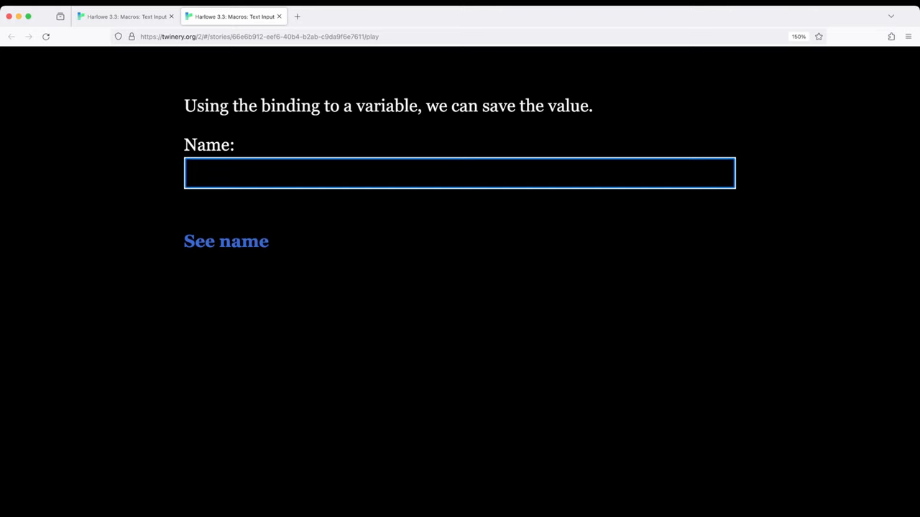
type("Dan")
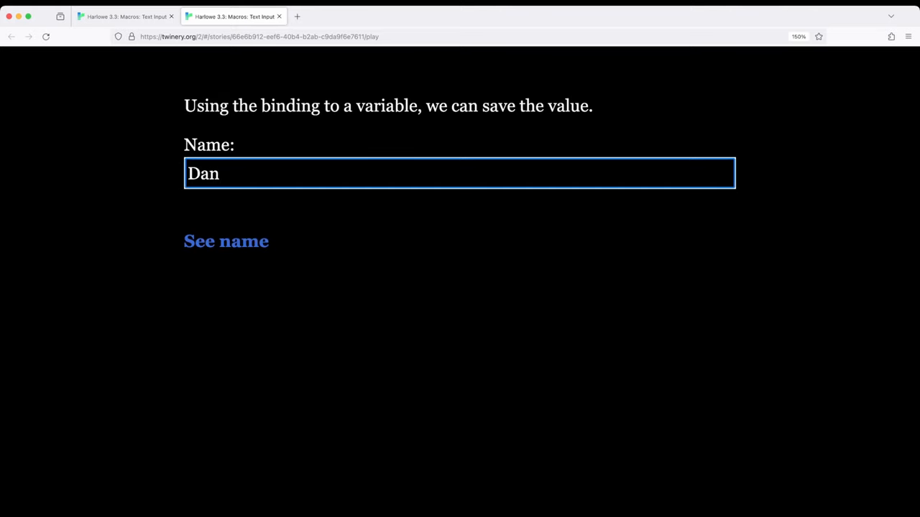
left_click(226, 240)
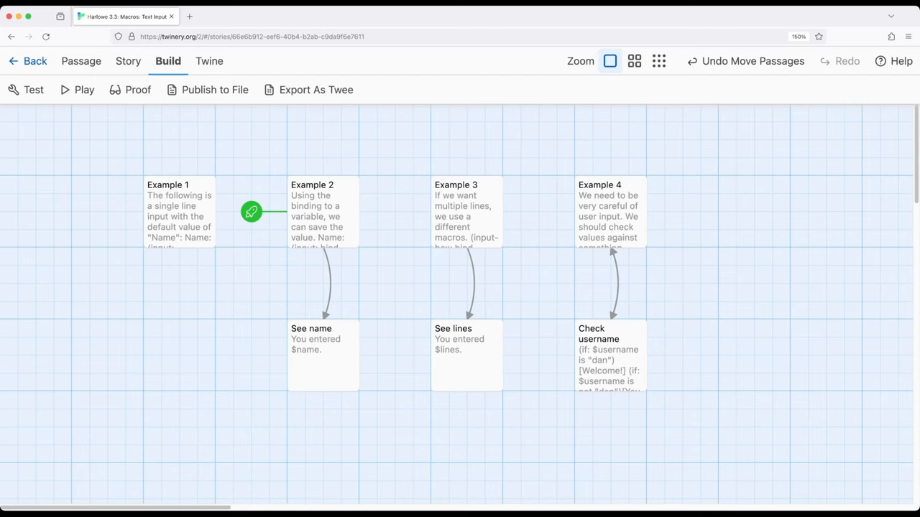
Review the Example 3 passage's multi-line input code and show the Build options.
double_click(466, 212)
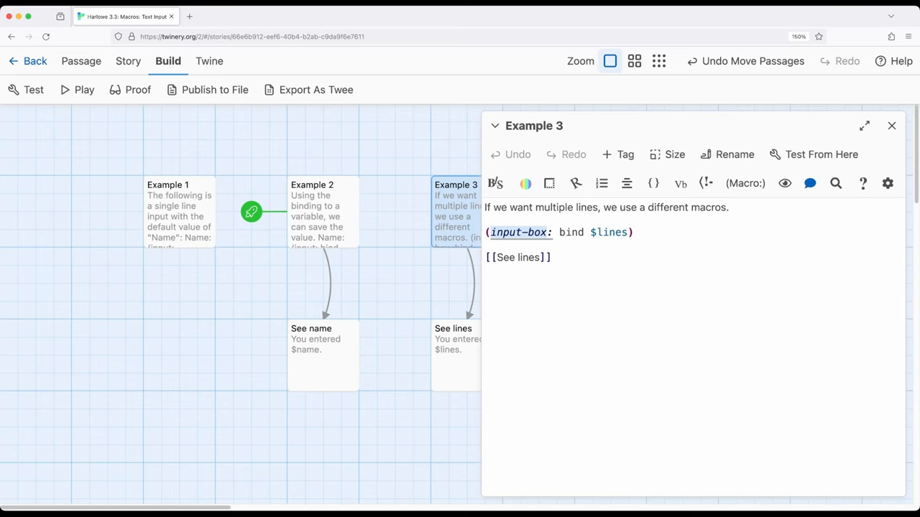
mouse_move(892, 125)
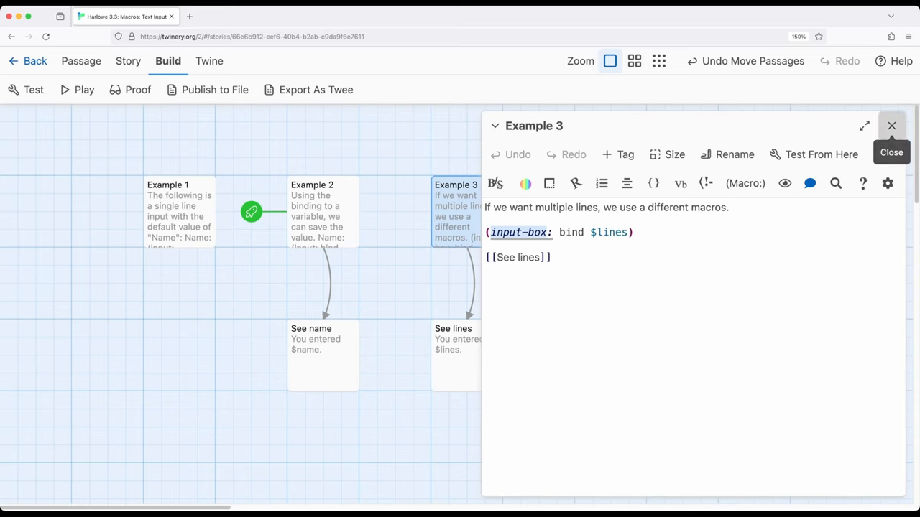
left_click(891, 126)
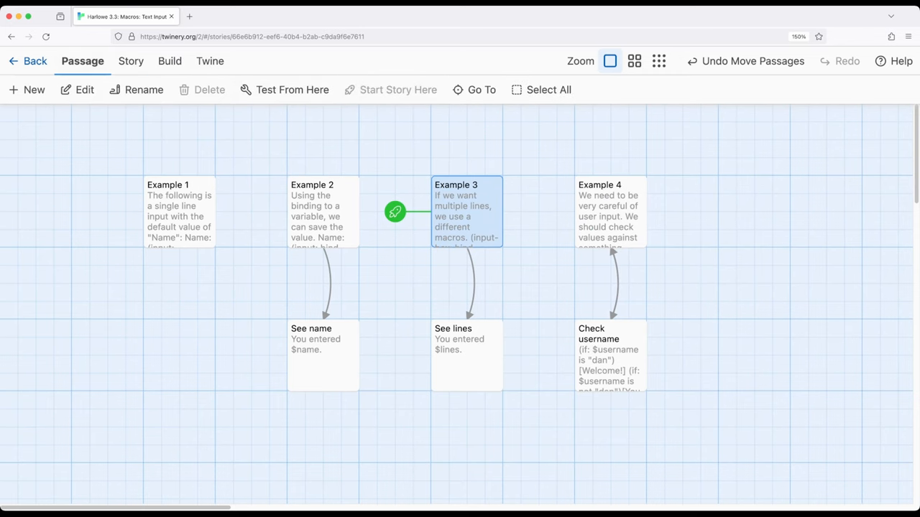
left_click(168, 61)
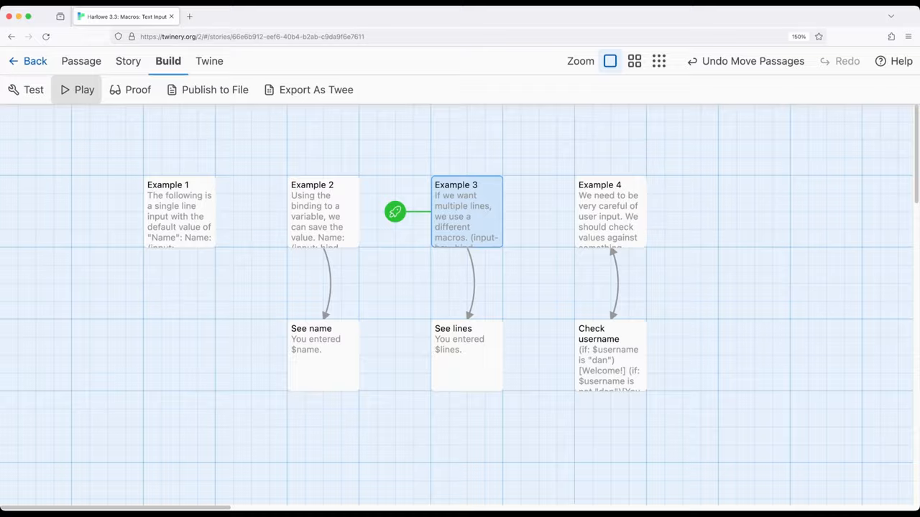
Play the story, enter 'This time. Lots of space.' in the text box, and follow See lines.
left_click(83, 89)
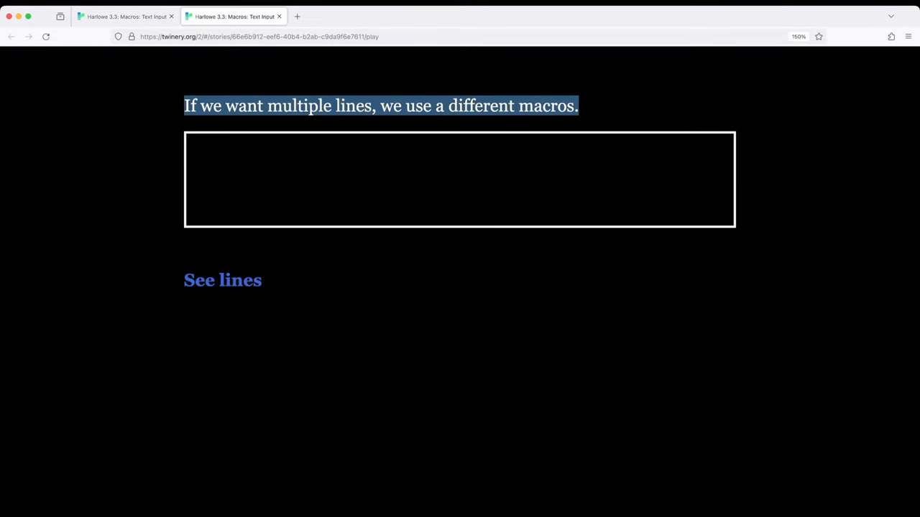
left_click(460, 178)
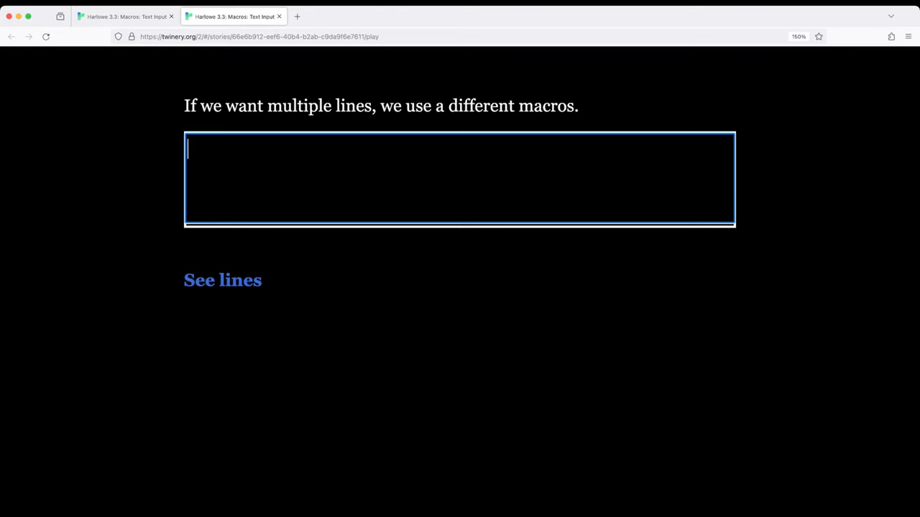
type("This t")
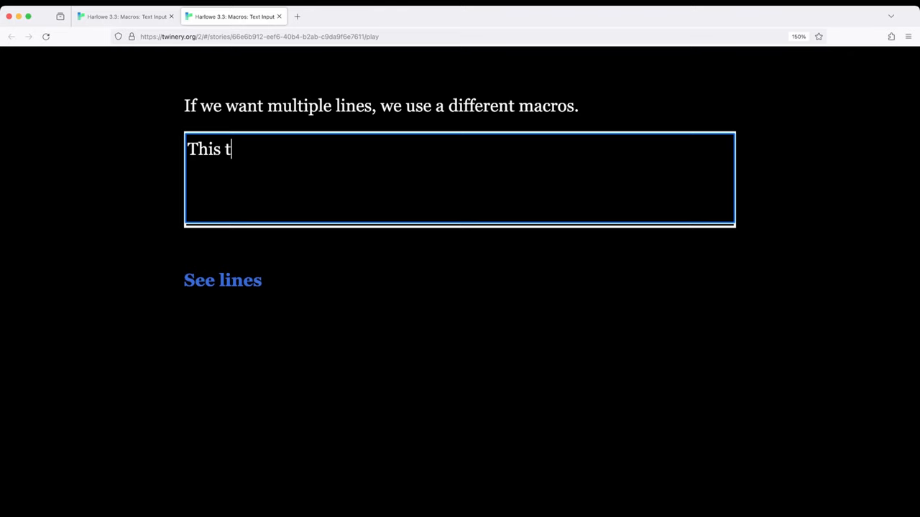
type("ime. Lots")
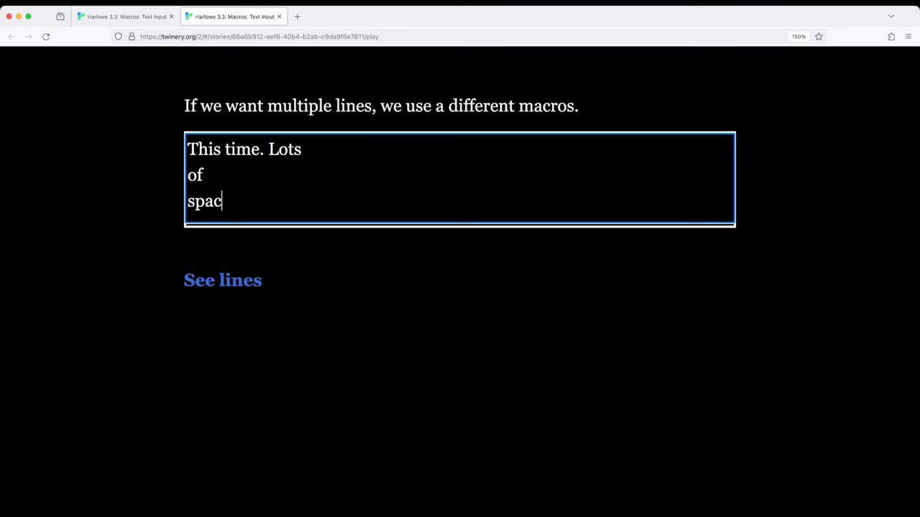
type("e.")
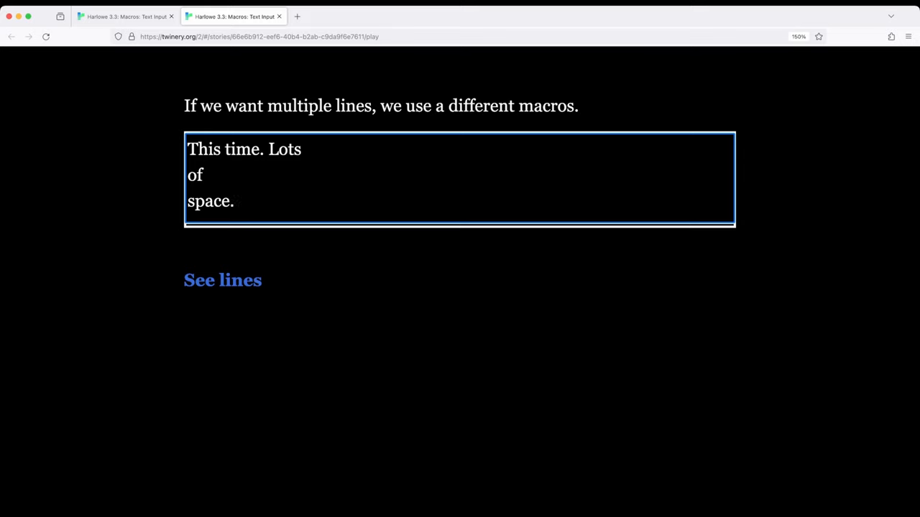
left_click(222, 280)
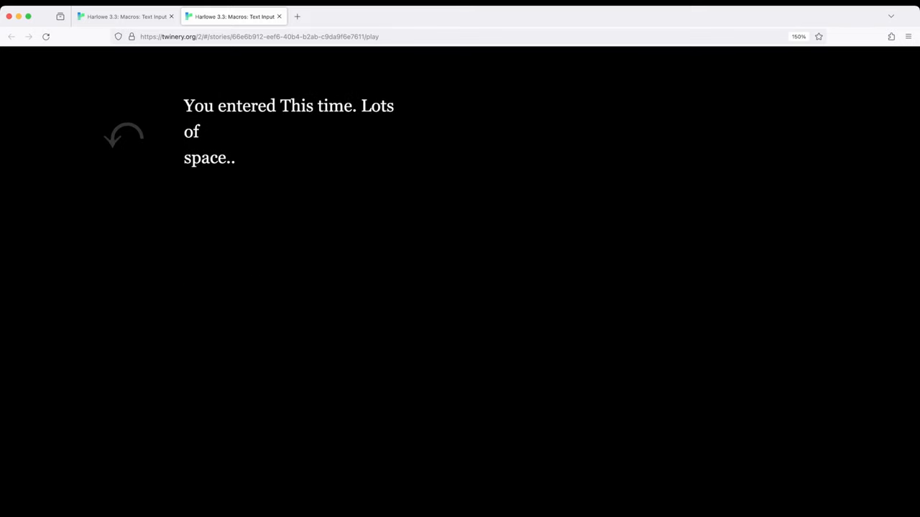
Highlight part of the echoed text on the played Example 3 page.
left_click_drag(285, 106, 234, 158)
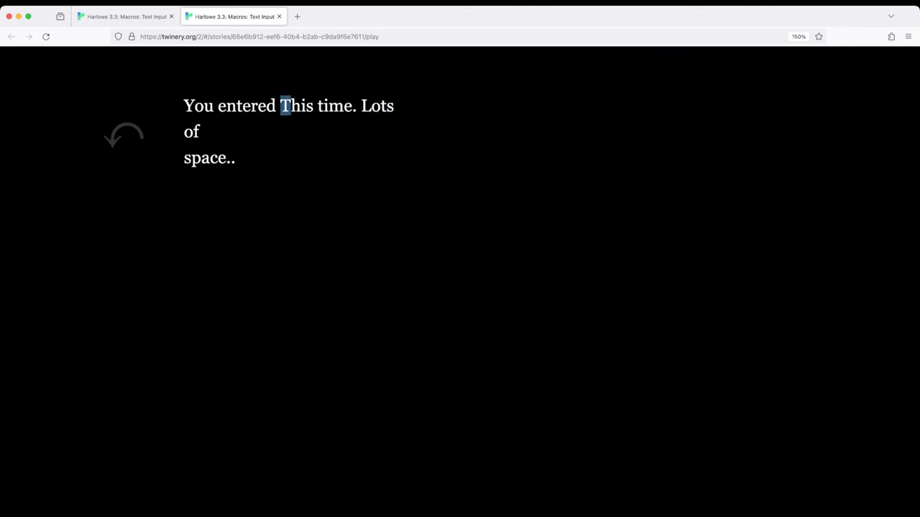
left_click_drag(282, 106, 234, 157)
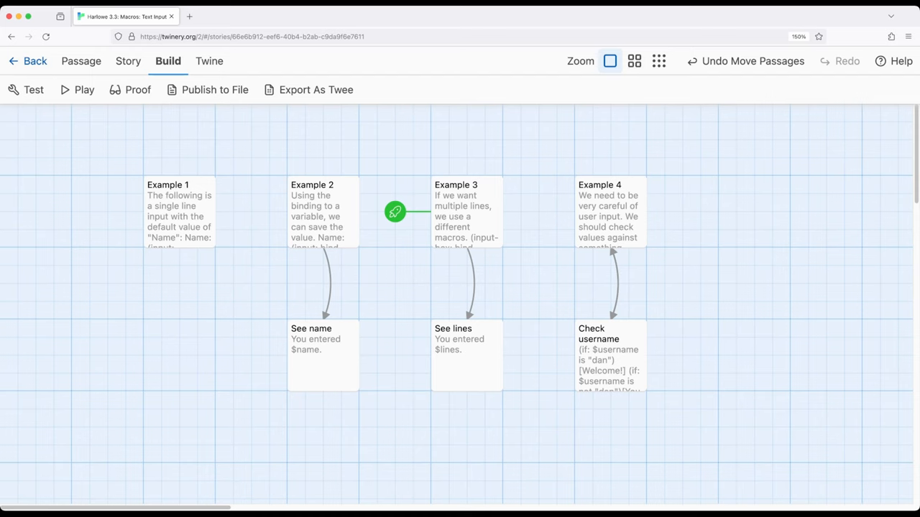
Set Example 2 as the starting passage and play the story.
left_click(322, 212)
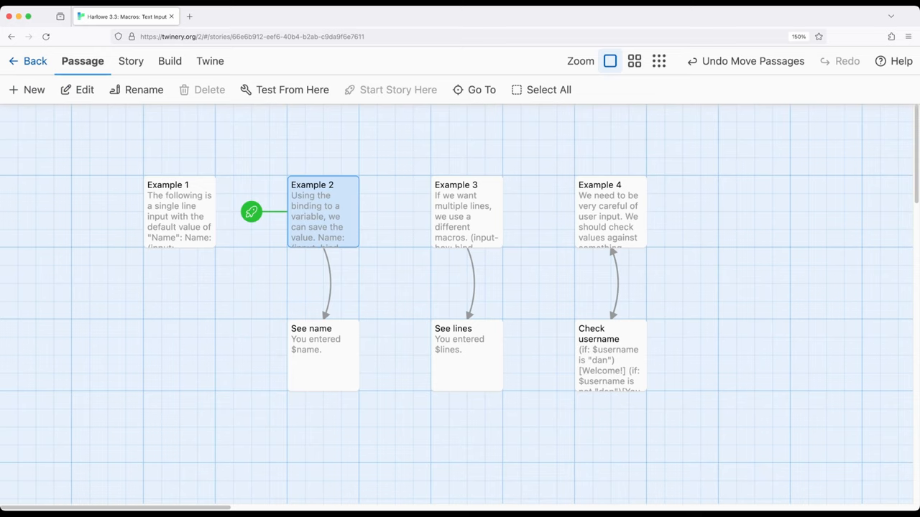
left_click(170, 60)
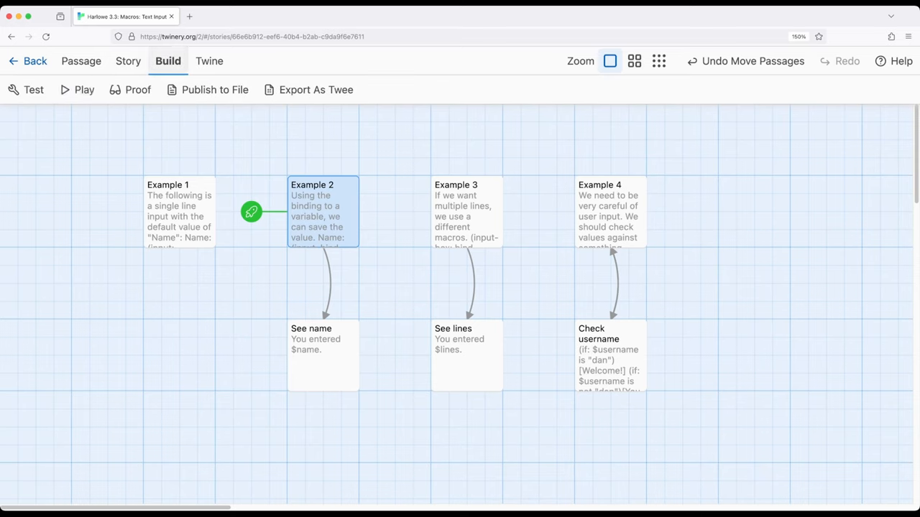
left_click(77, 89)
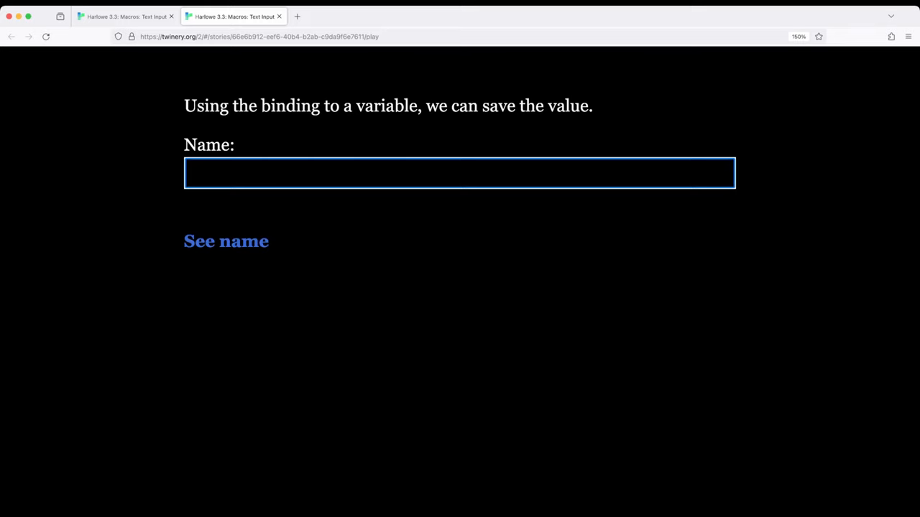
Enter '*Dan*' as the name and follow See name to show it italicised.
type("*")
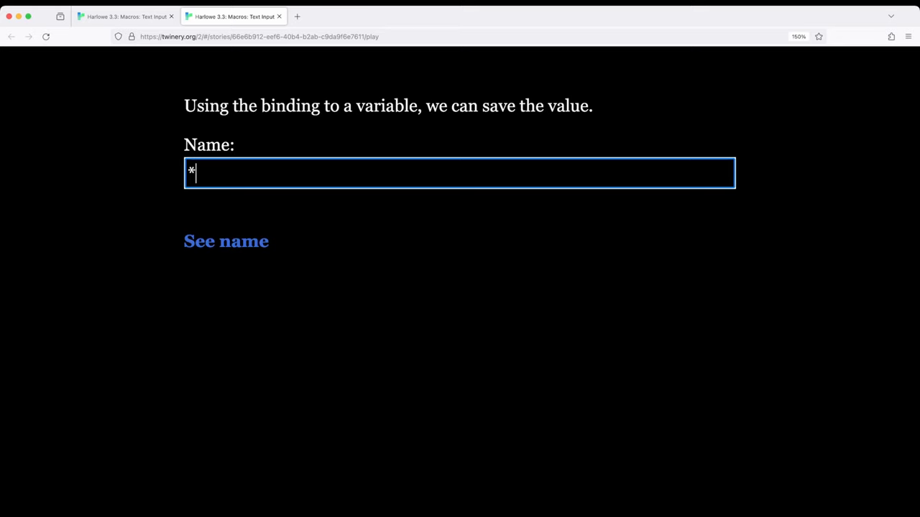
type("Da")
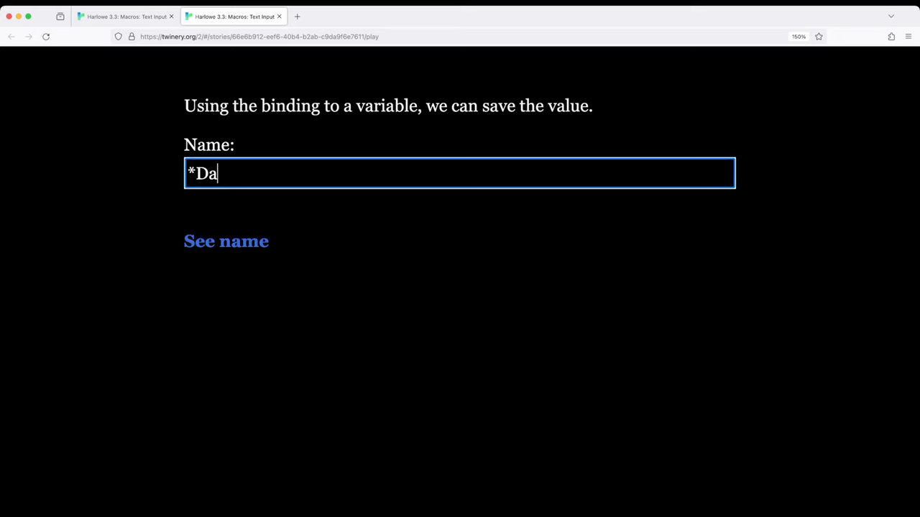
type("n*")
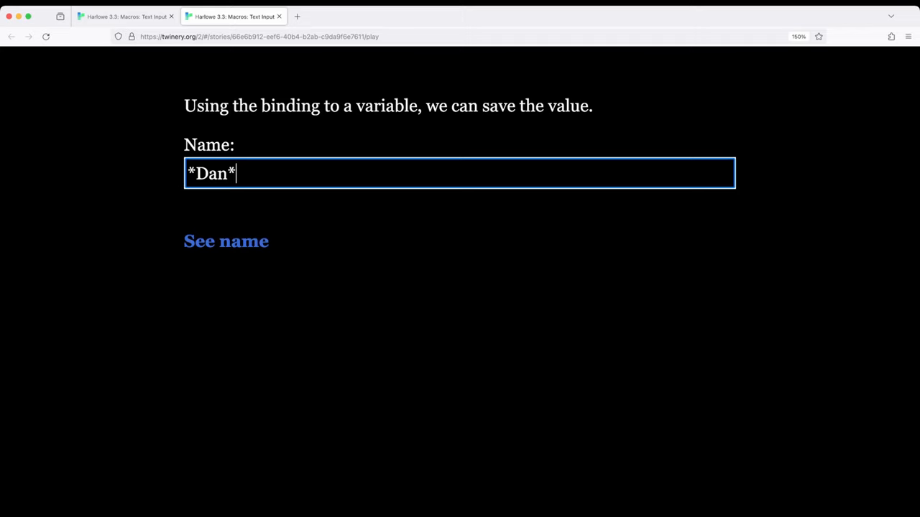
left_click(226, 241)
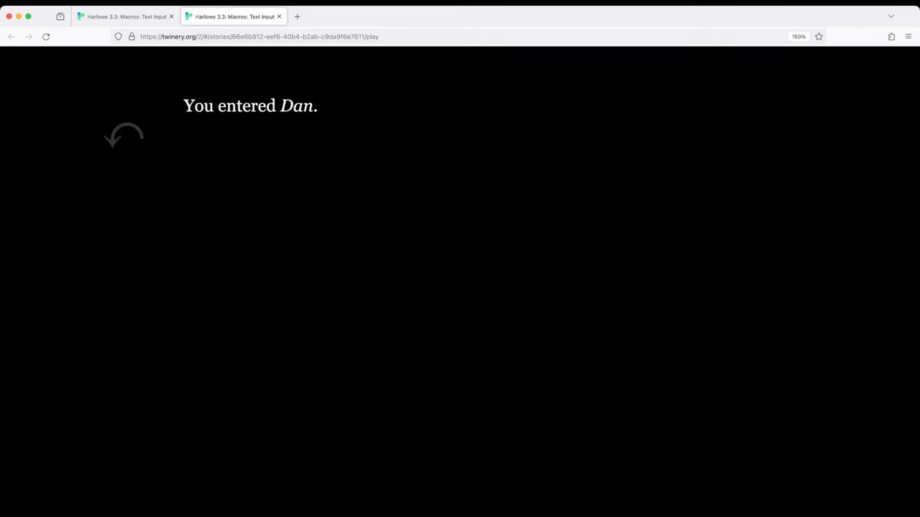
Highlight the echoed name Dan on the result page.
double_click(296, 106)
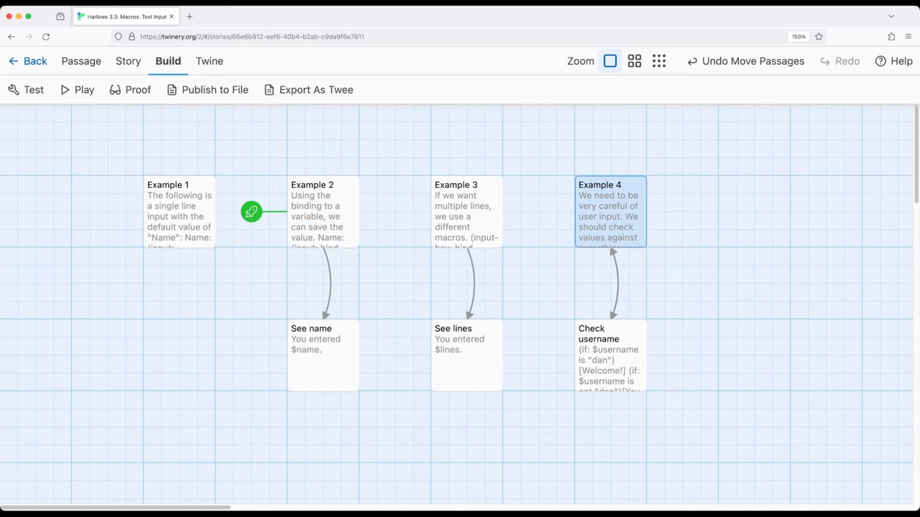
Set Example 4 as the starting passage and review its username input code.
left_click(81, 61)
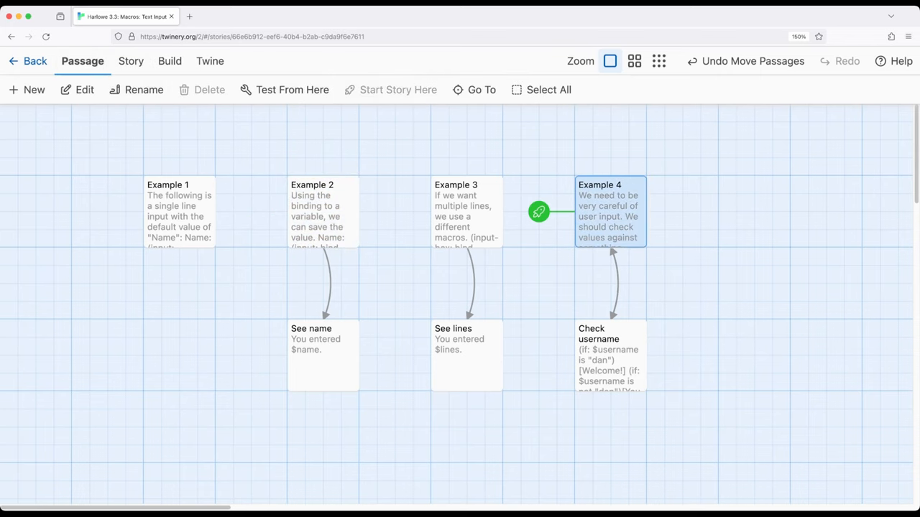
double_click(610, 210)
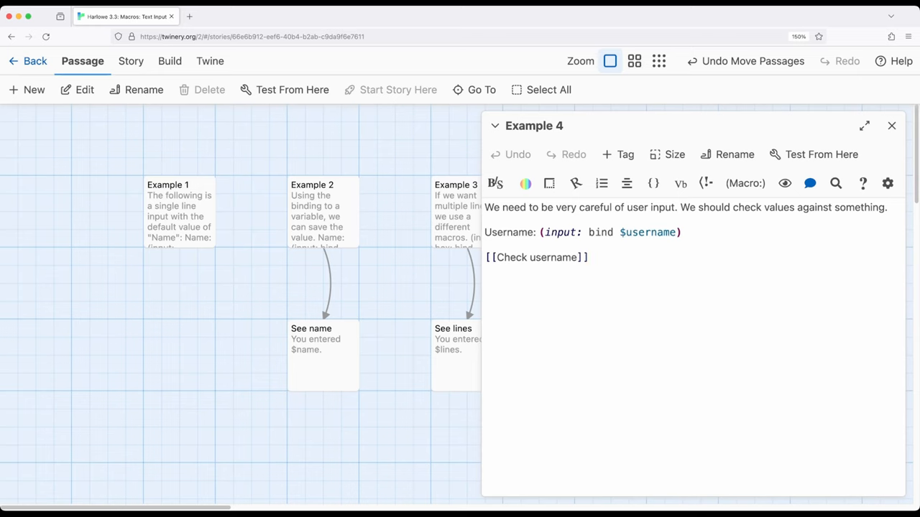
left_click(589, 257)
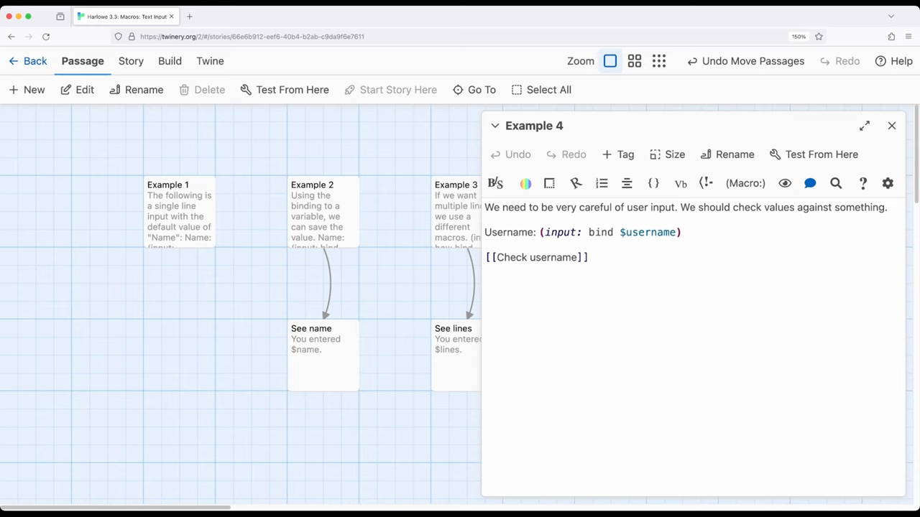
mouse_move(892, 125)
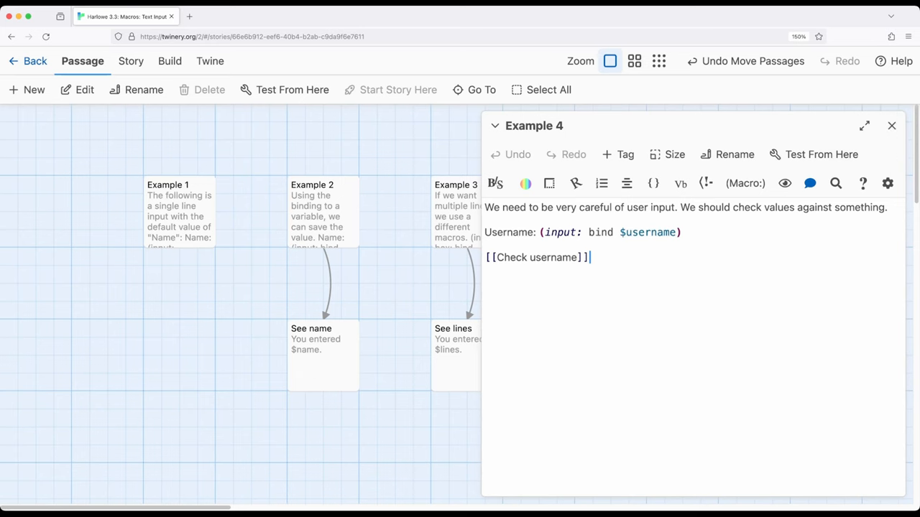
left_click(892, 125)
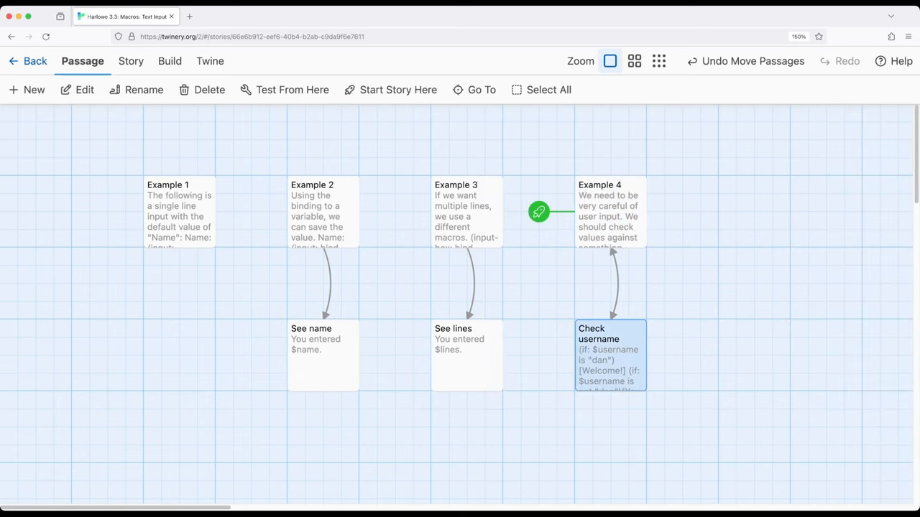
double_click(609, 355)
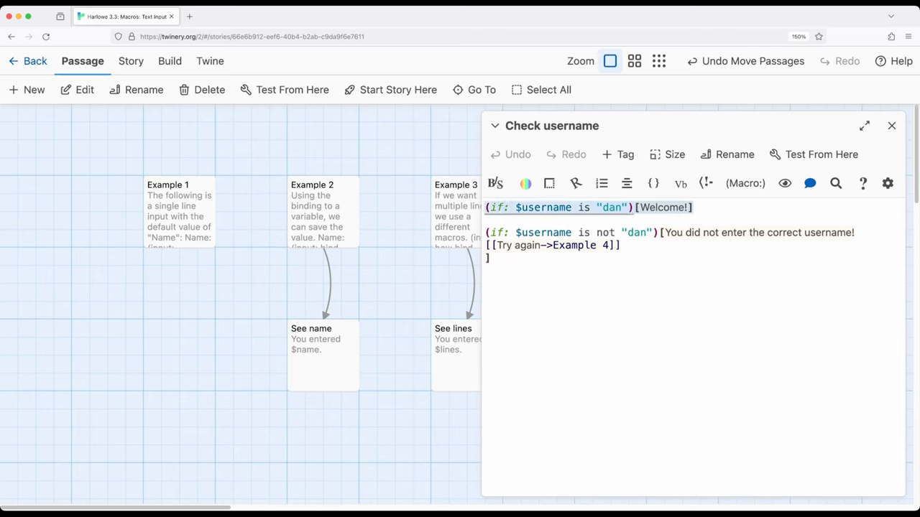
left_click(623, 245)
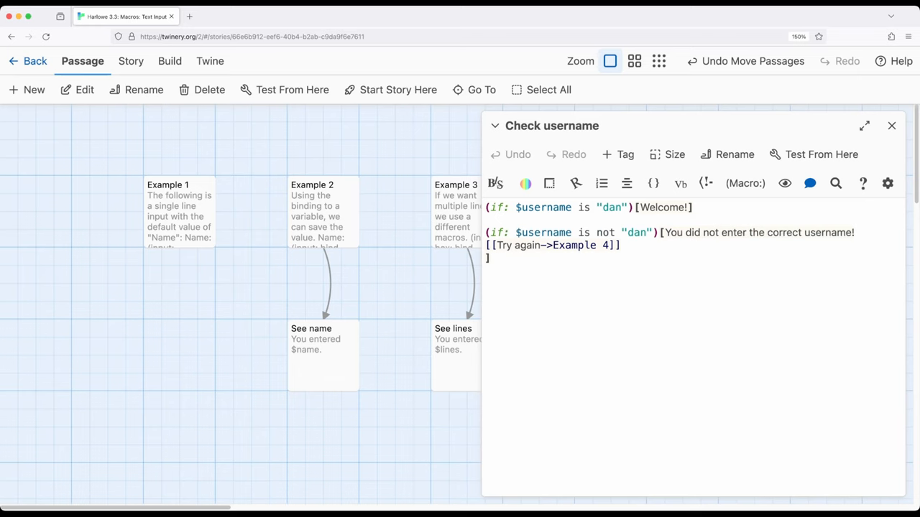
left_click(693, 207)
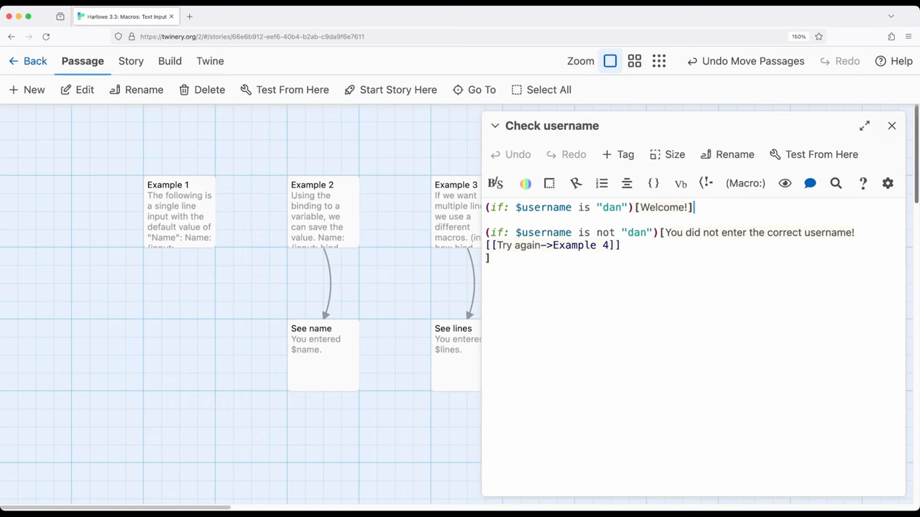
left_click(891, 126)
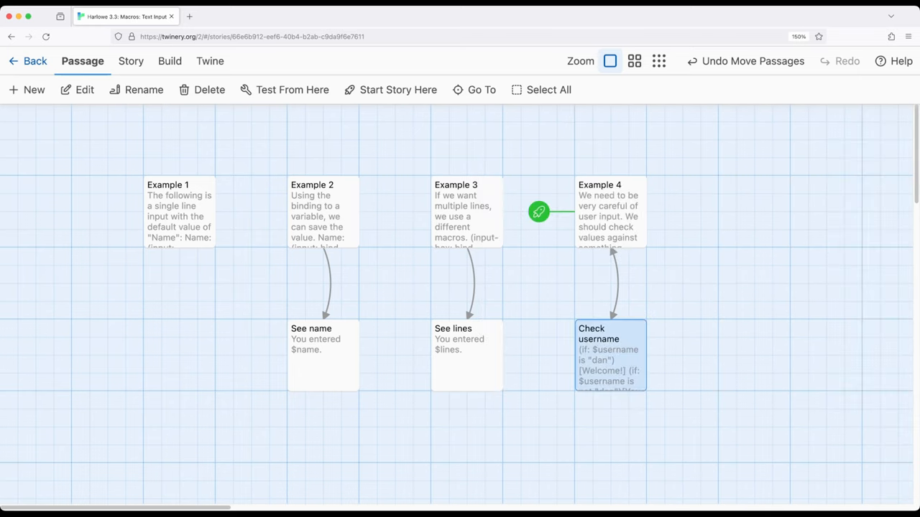
left_click(609, 212)
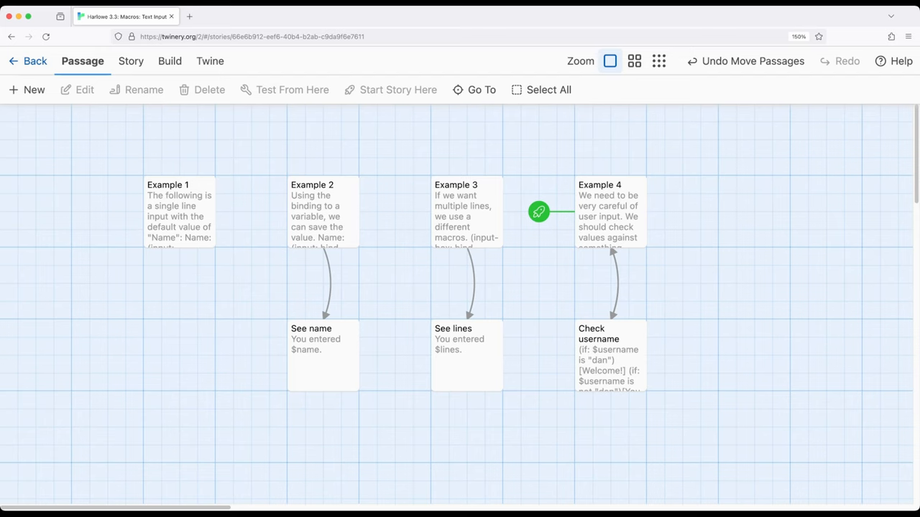
left_click(466, 212)
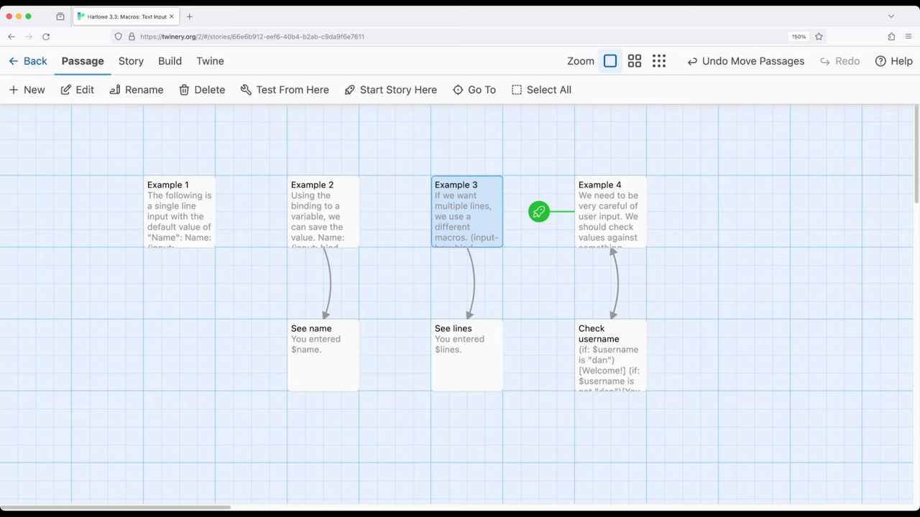
left_click(610, 212)
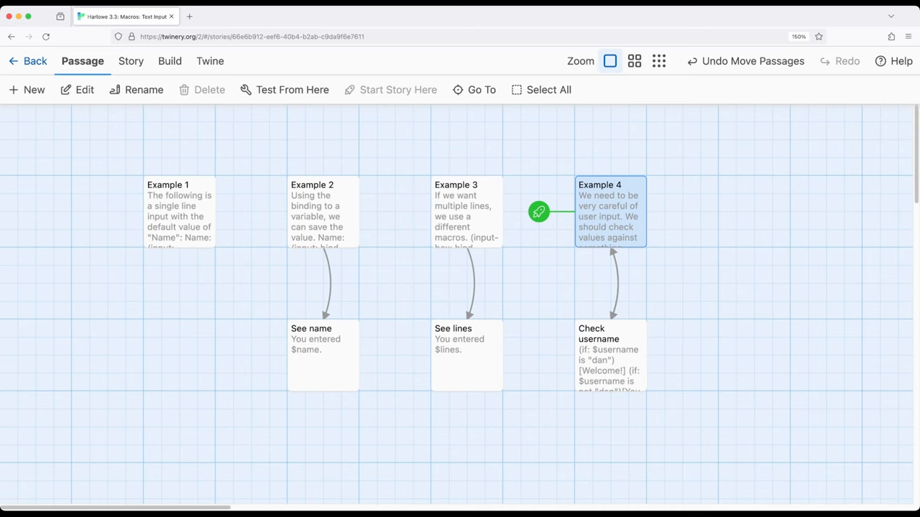
left_click(610, 356)
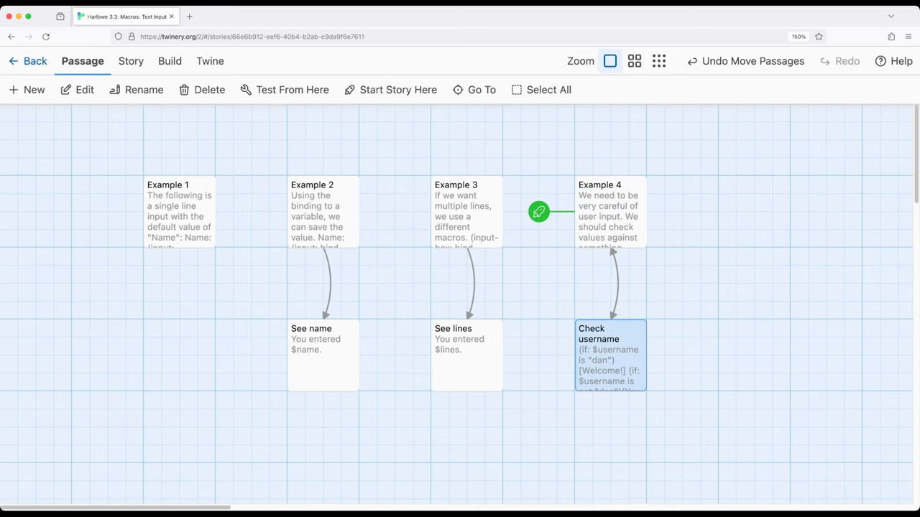